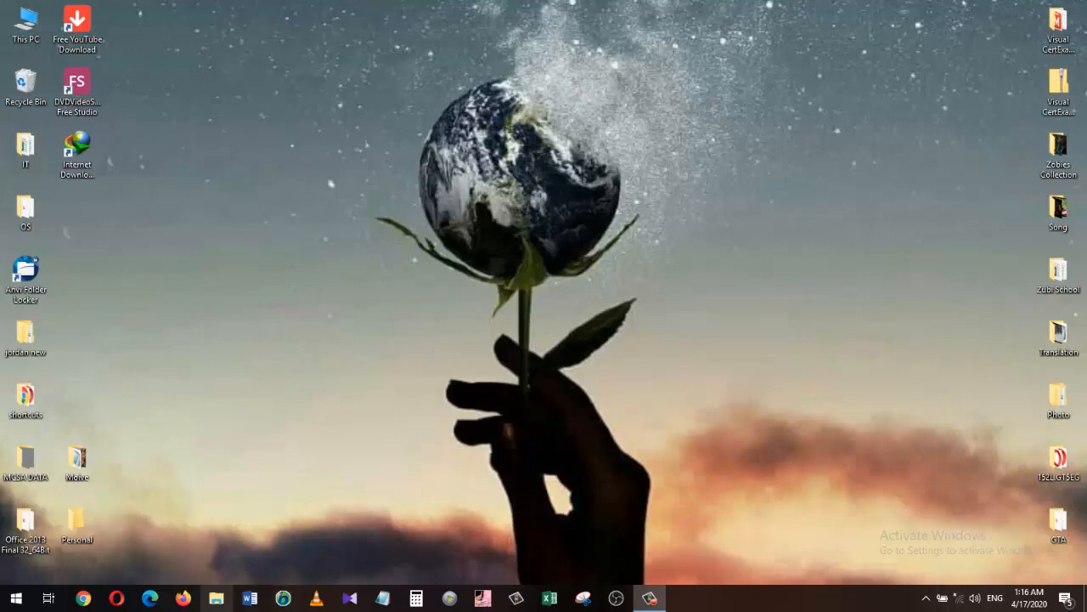
Step: Open the C:\Windows\Temp folder via the Run prompt with 'temp'
left_click(218, 598)
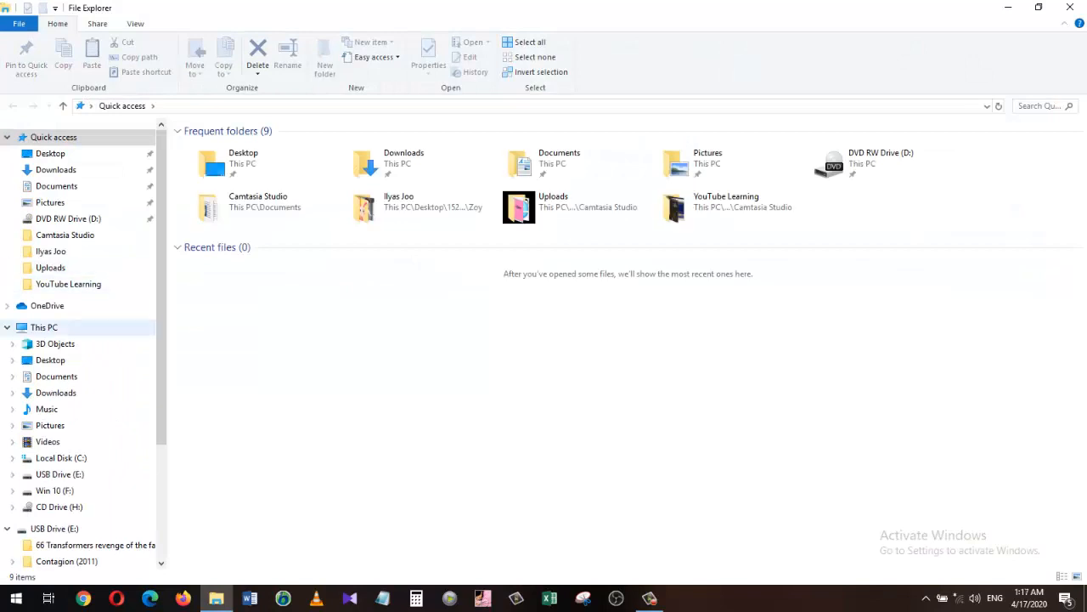
left_click(44, 327)
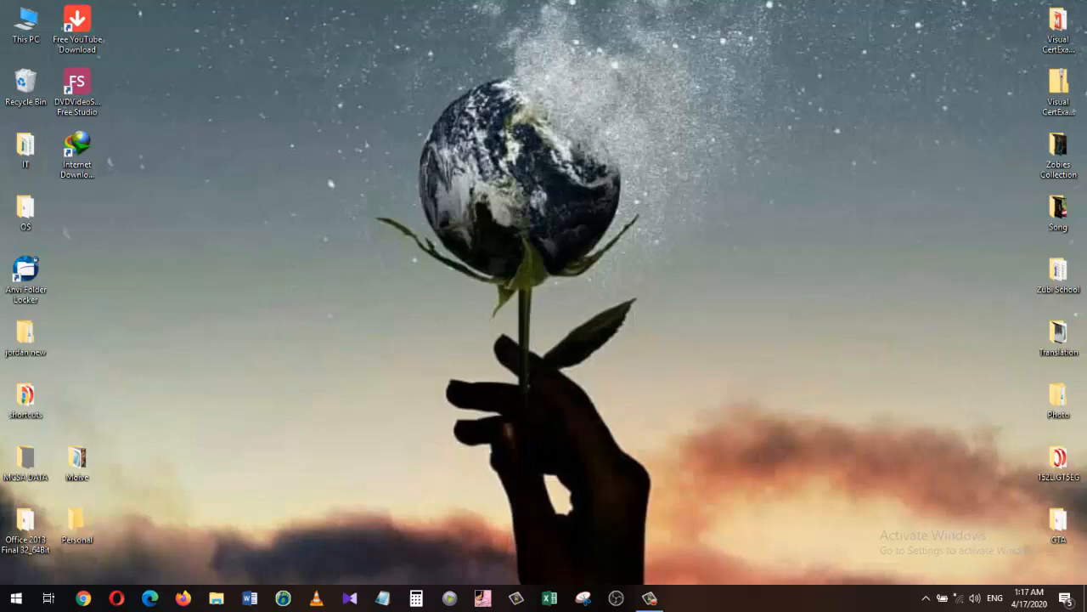
left_click(15, 598)
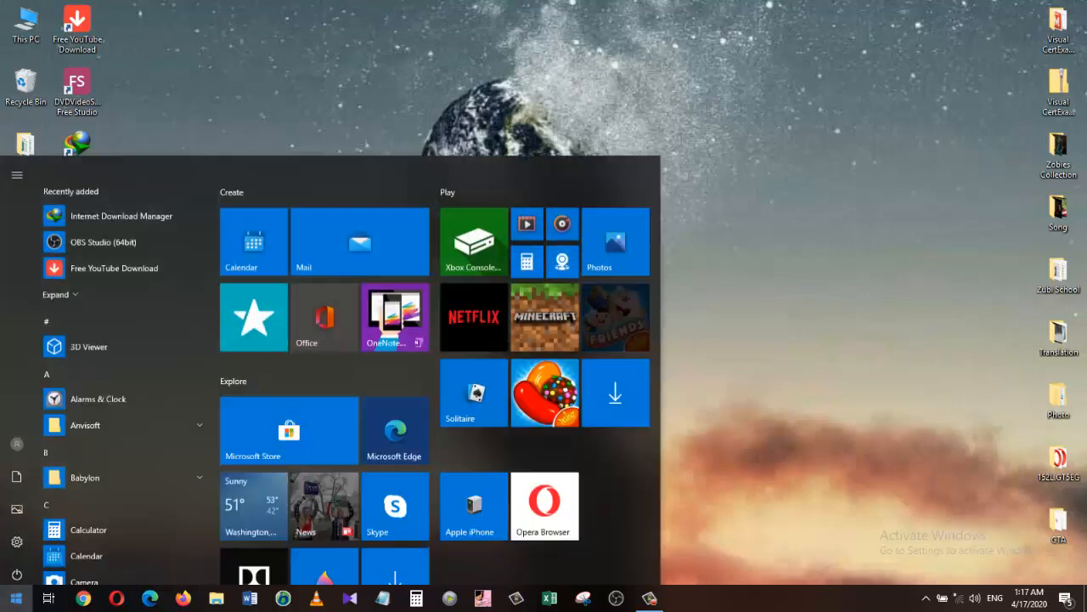
type("run")
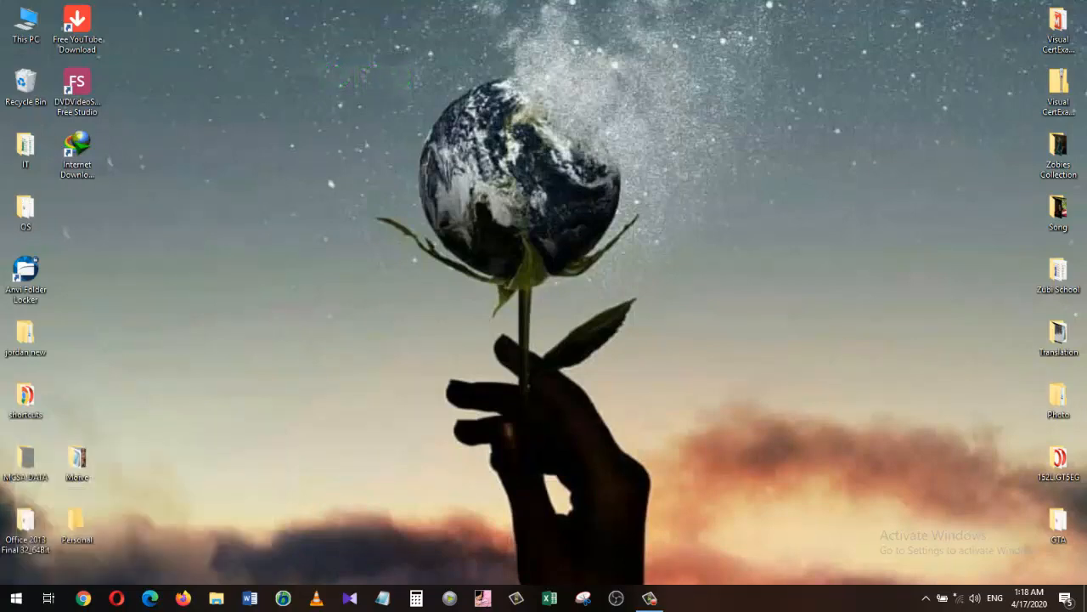
left_click(218, 598)
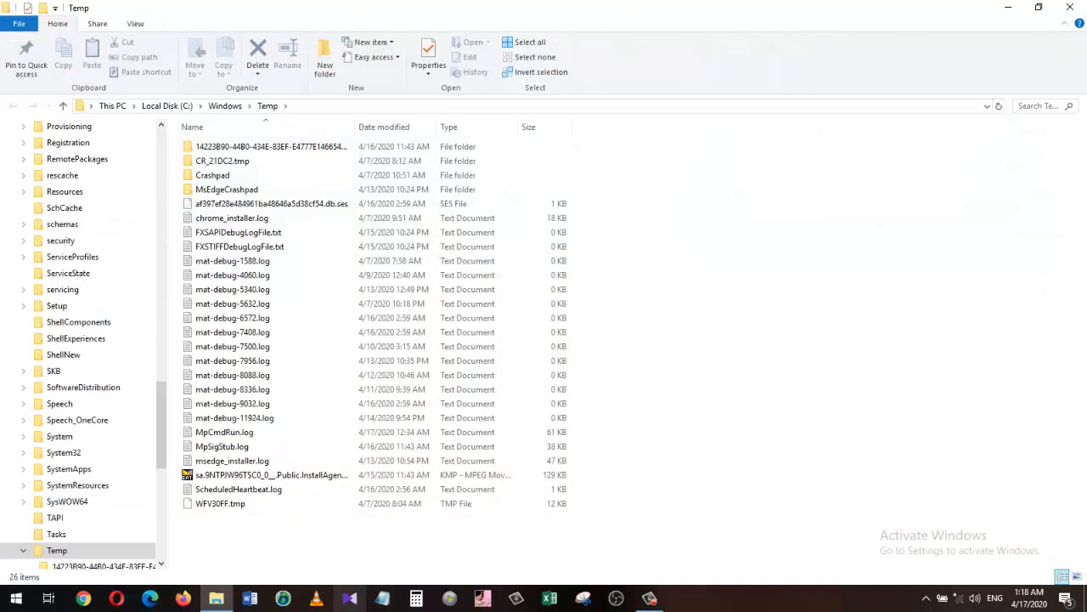
Step: Select all 26 items in Windows Temp and permanently delete them, continuing past the admin prompt
key("ctrl+a")
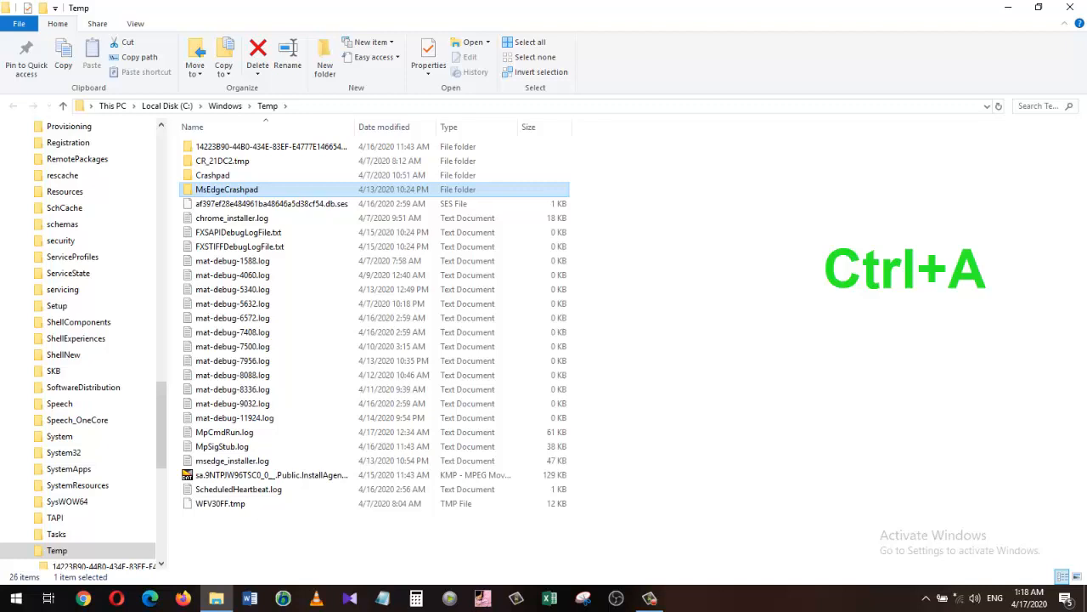
key("ctrl+a")
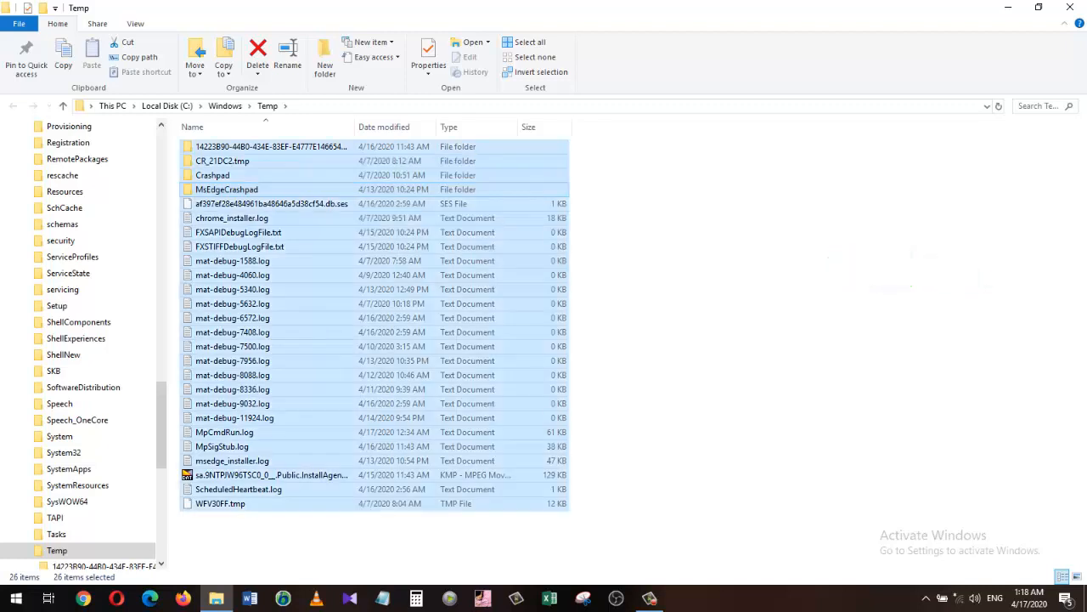
left_click(258, 51)
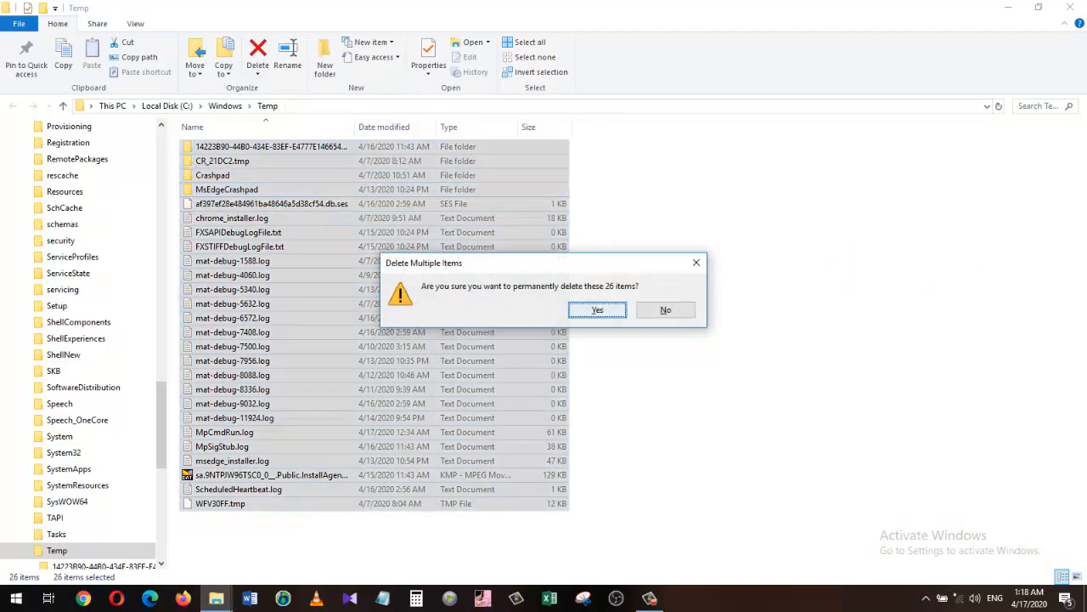
left_click(598, 310)
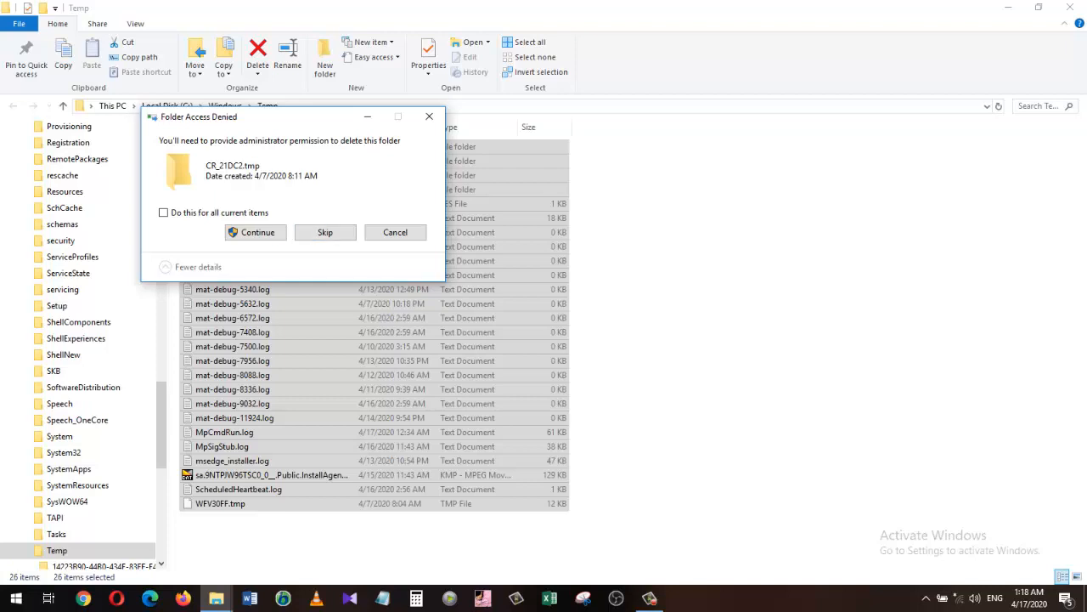
left_click(255, 231)
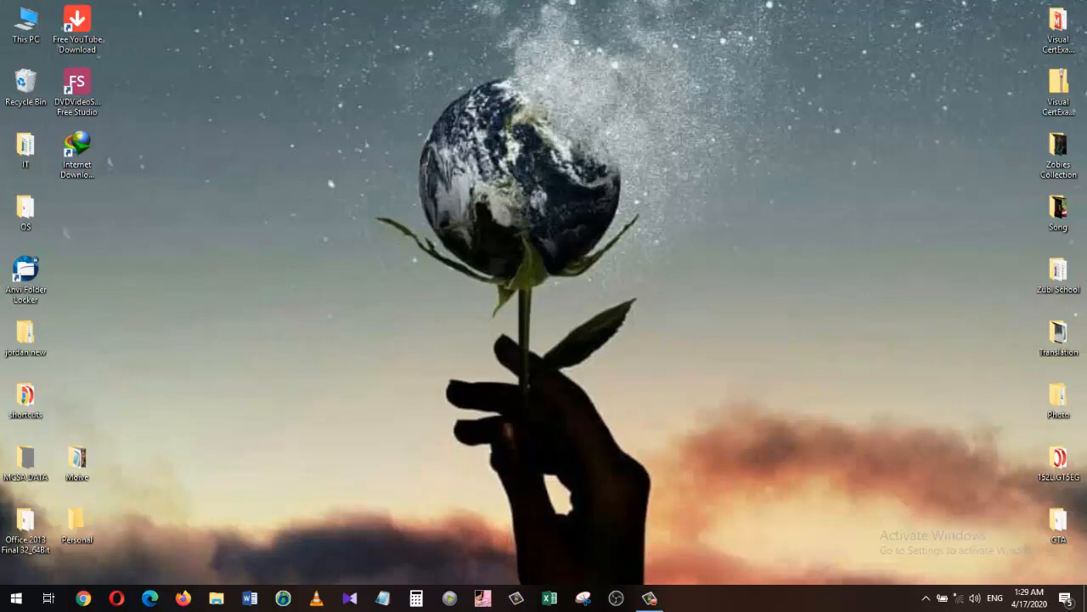
Step: Open %temp% via Run and permanently delete its 117 items, leaving two folders
left_click(15, 598)
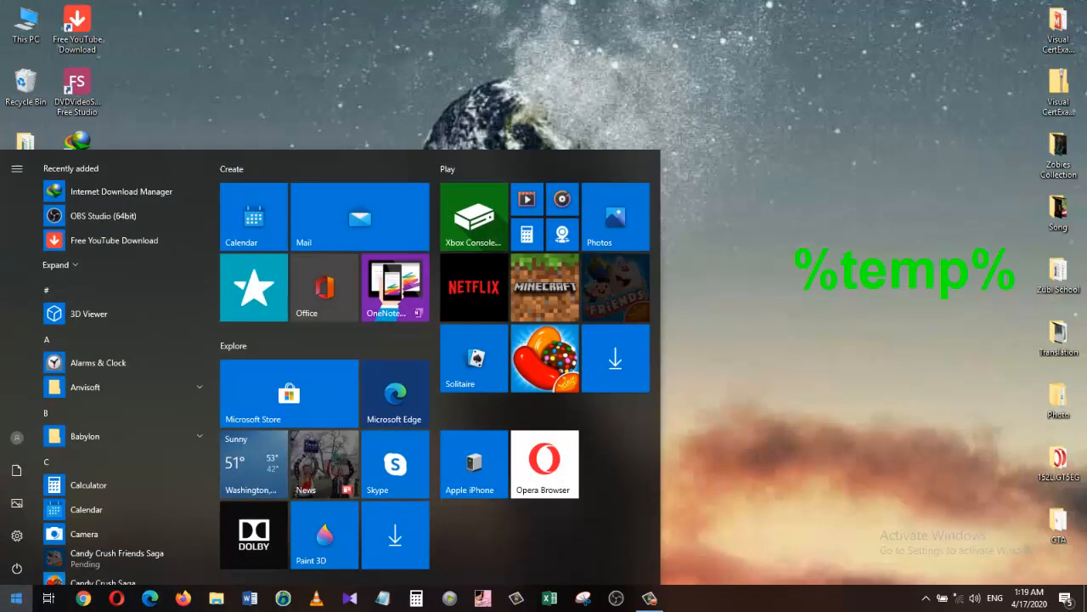
type("run")
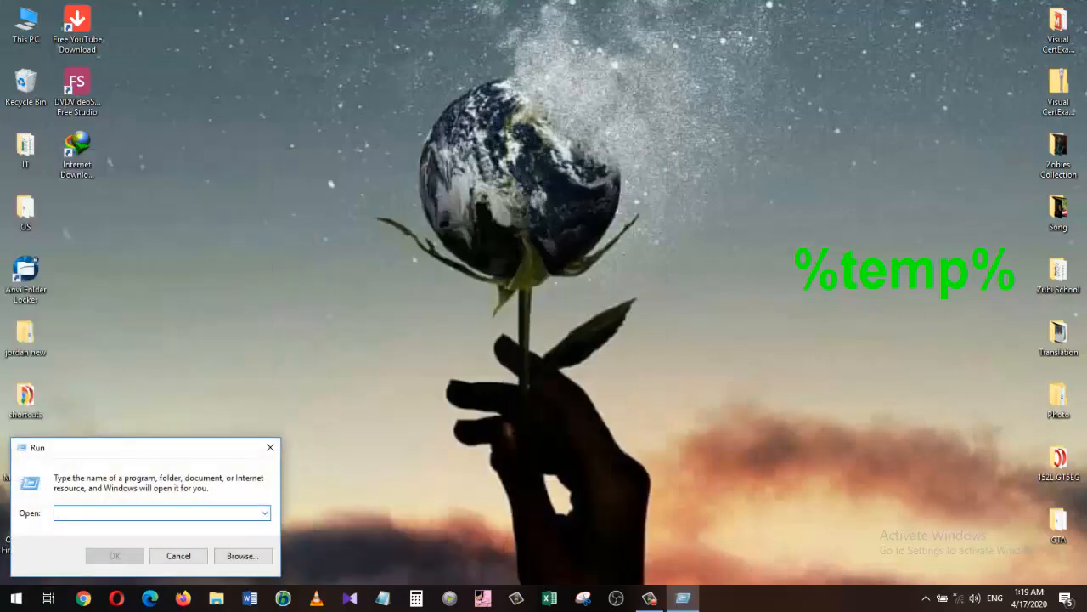
type("%temp%")
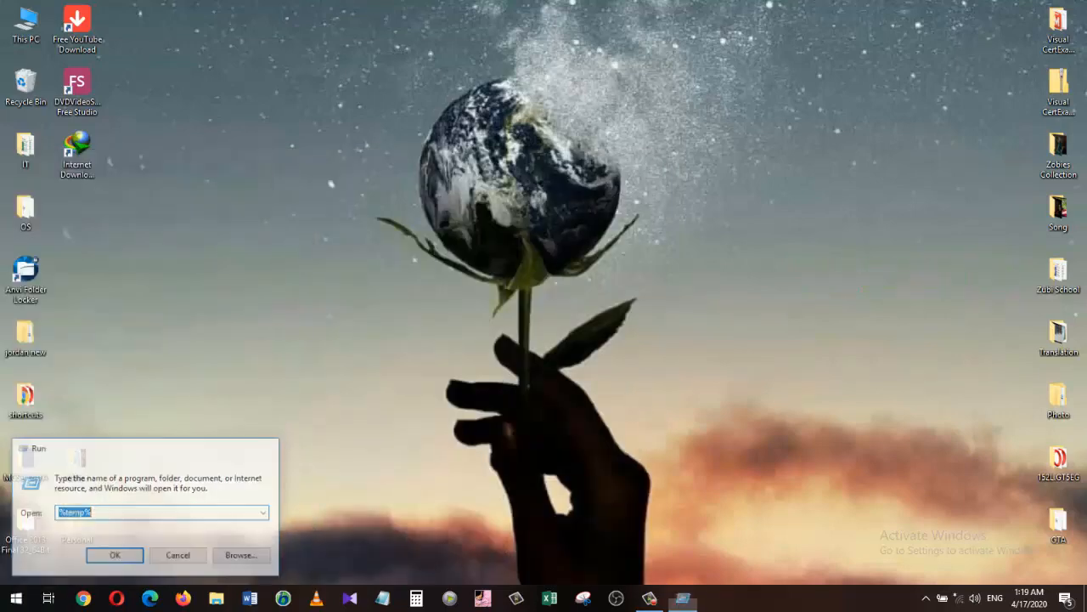
left_click(116, 554)
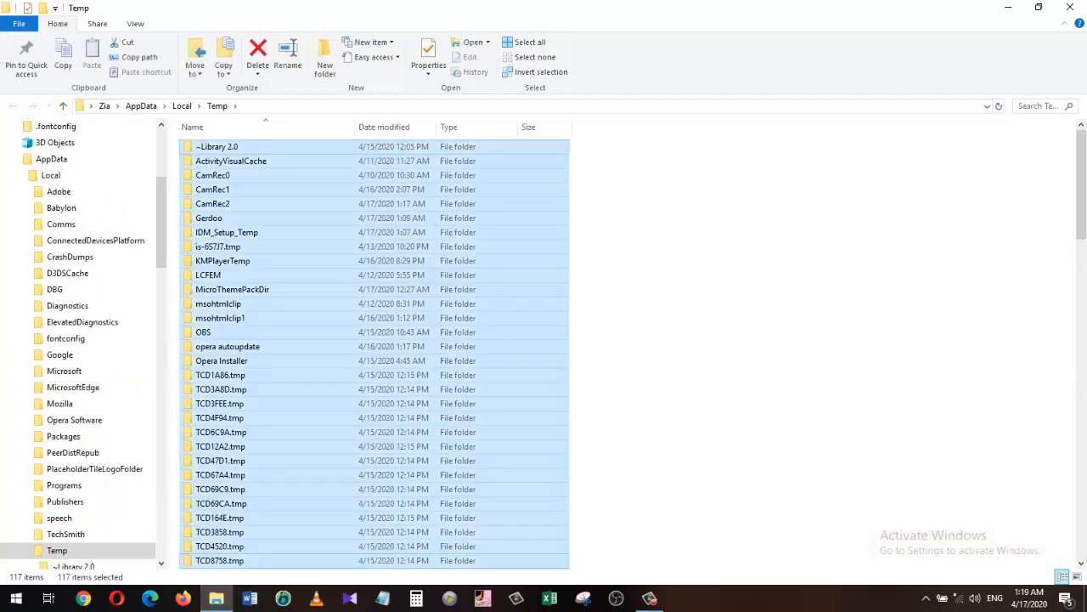
key("Delete")
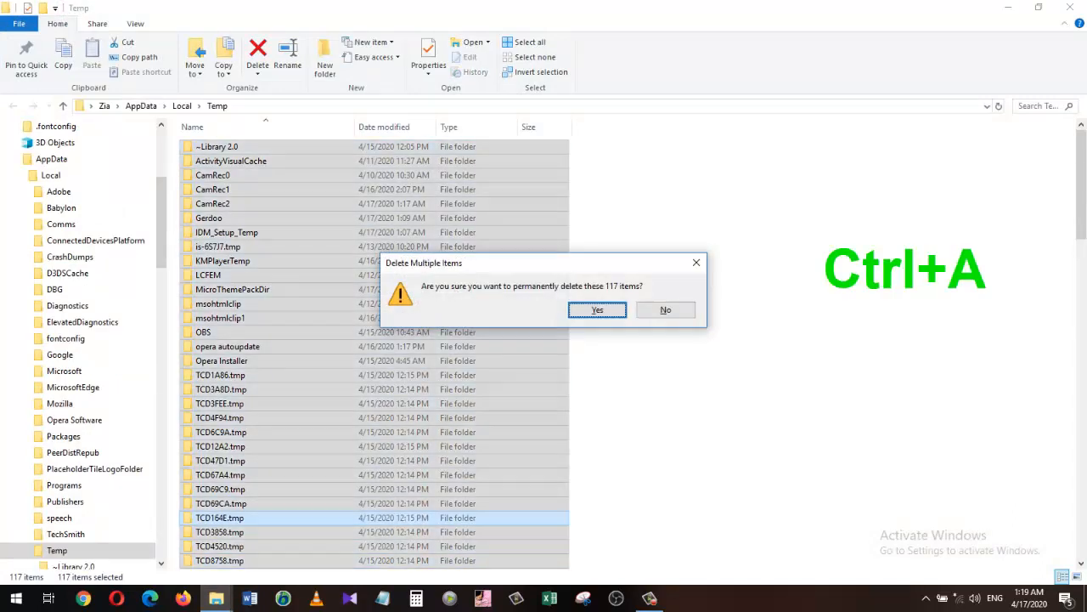
left_click(598, 309)
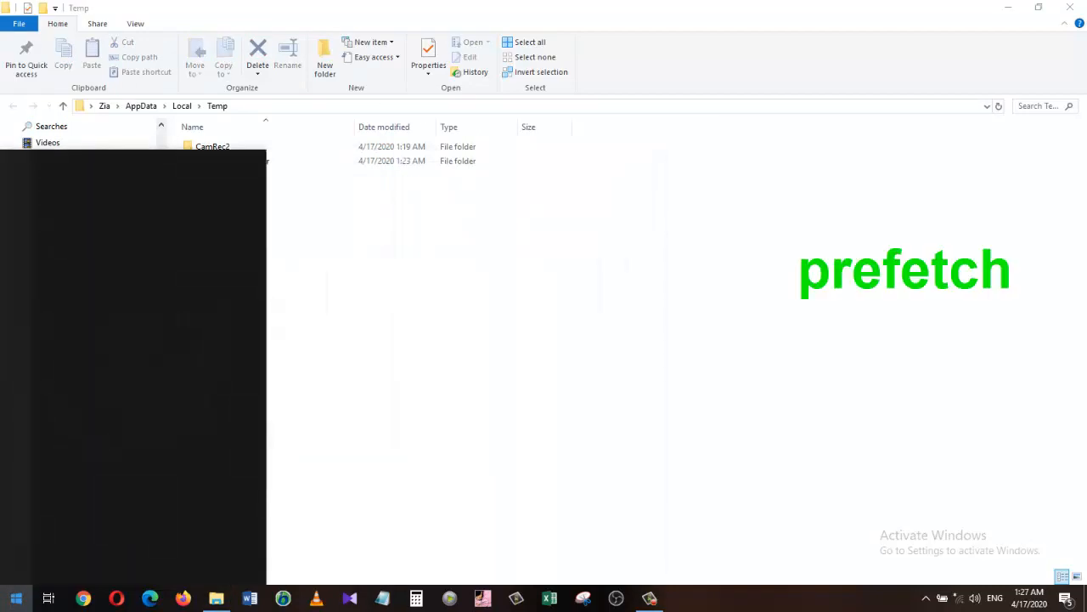
Step: Open the Prefetch folder via Win+R and grant permanent access to it
key("Win+r")
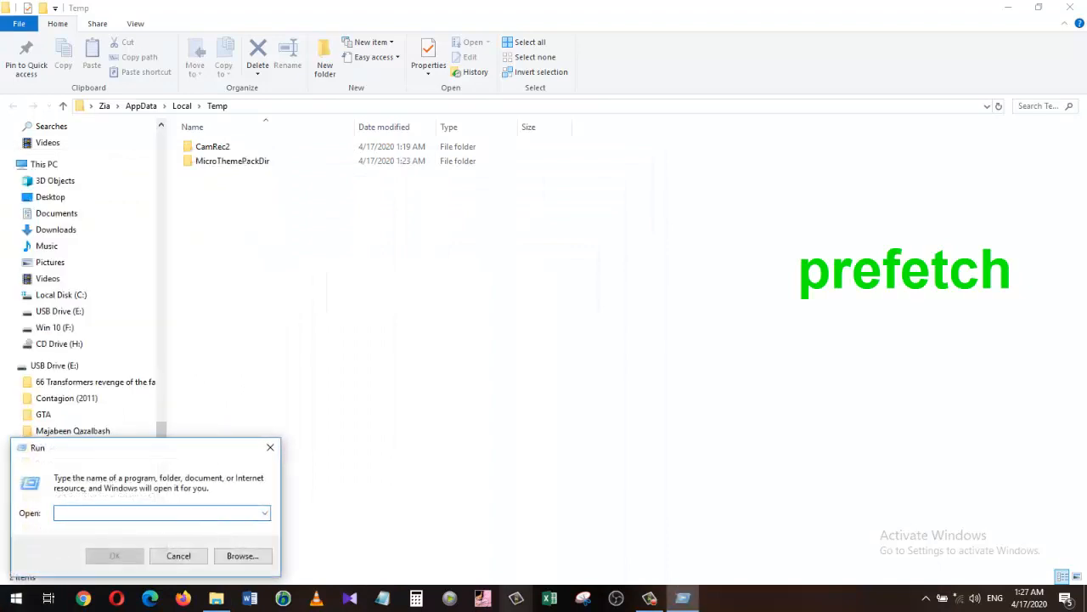
type("prefet")
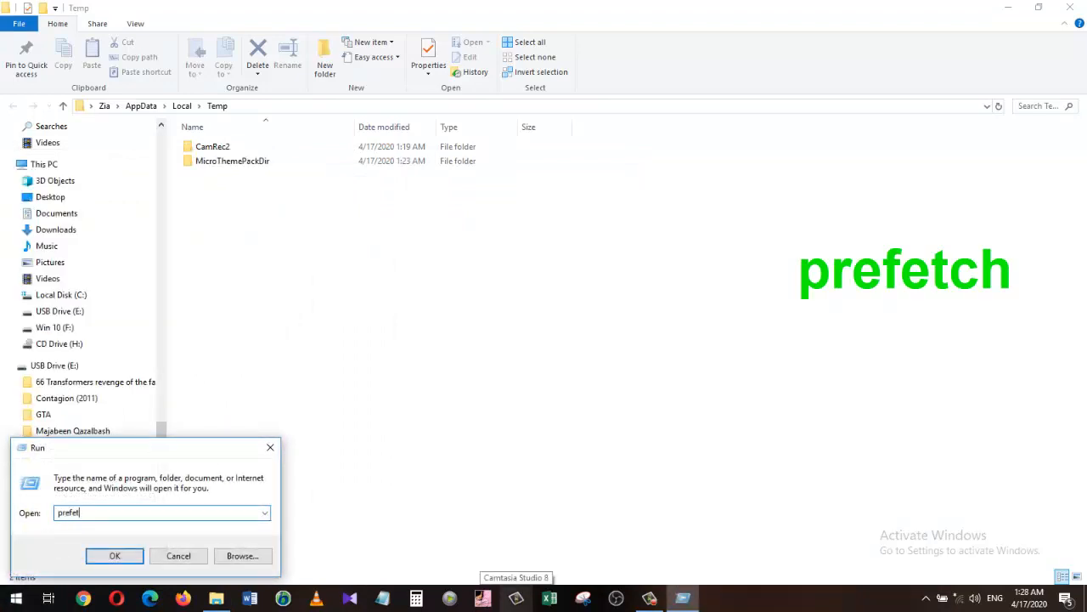
left_click(116, 553)
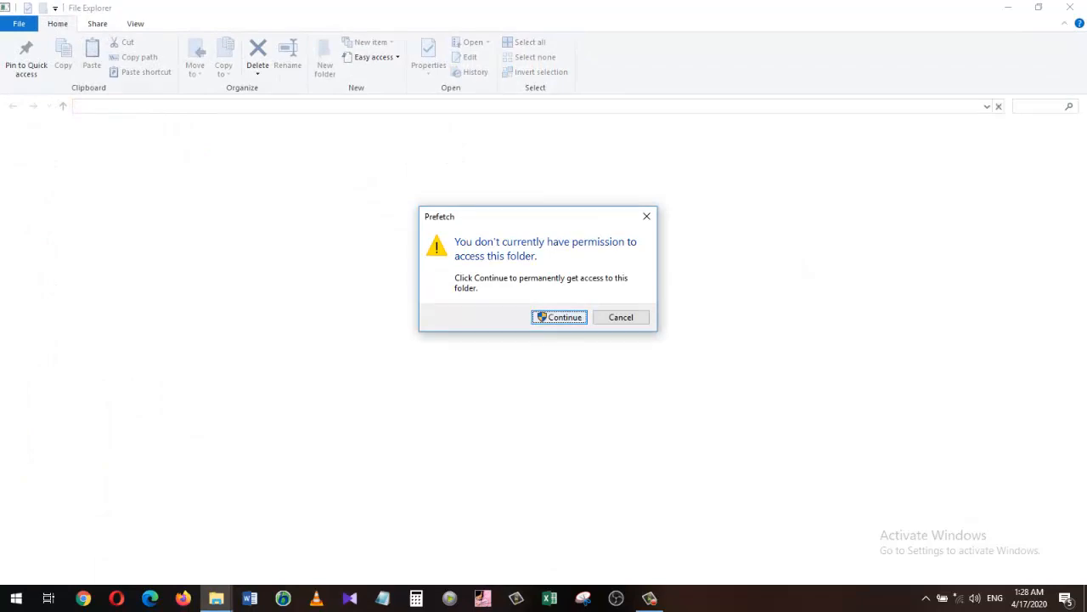
left_click(557, 317)
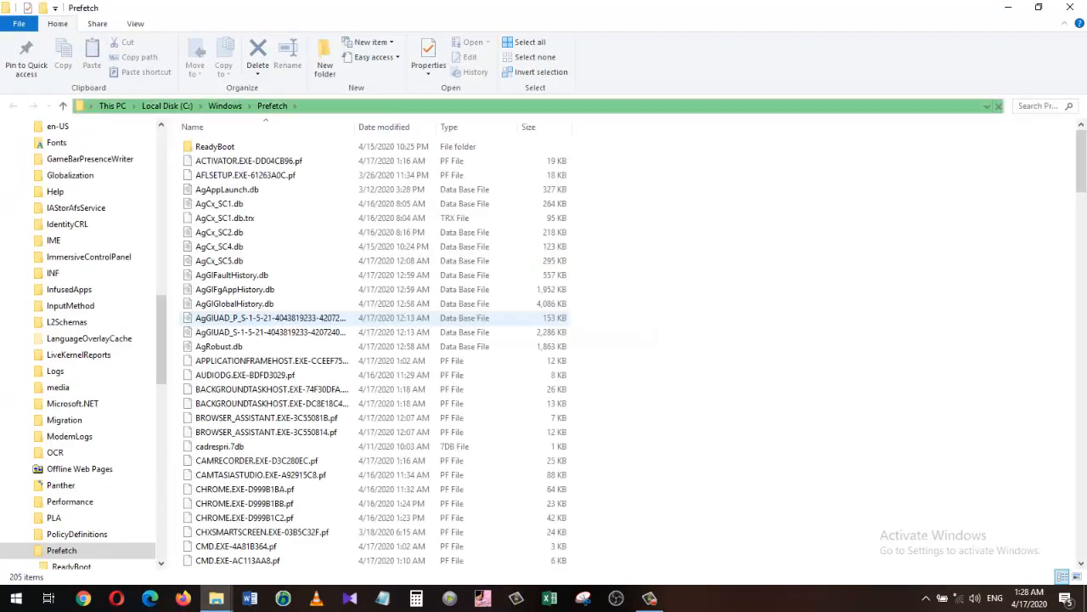
Step: Permanently delete all 205 Prefetch items, skipping the files still in use
key("ctrl+a")
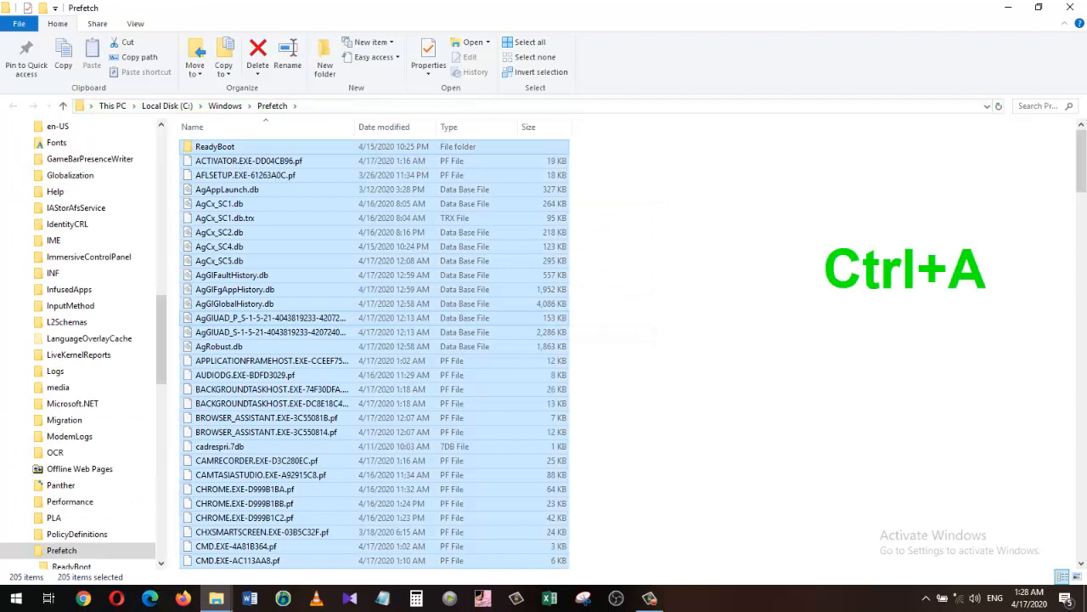
key("Delete")
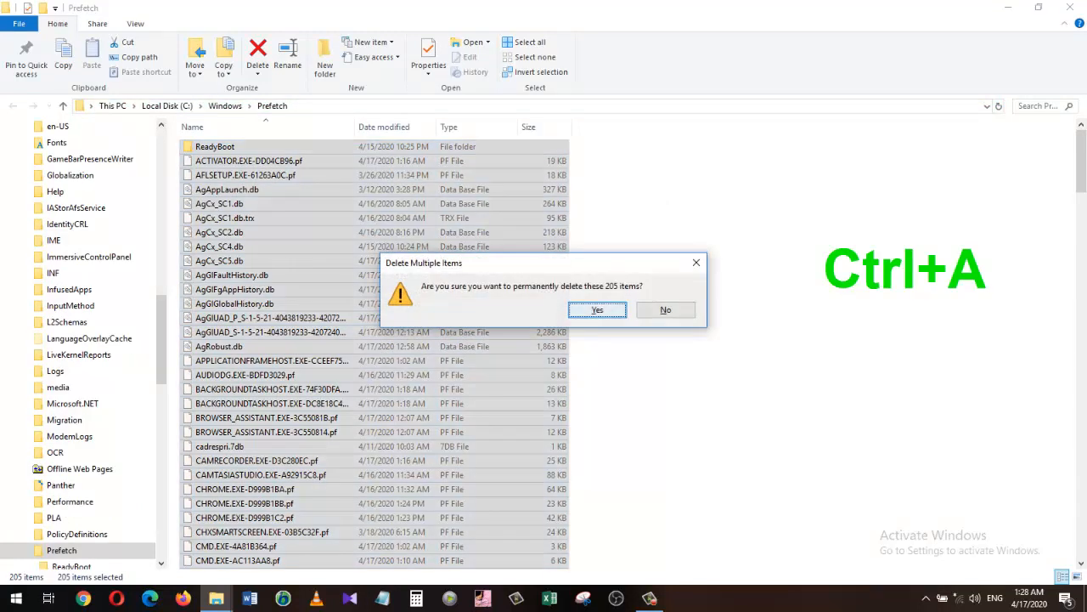
left_click(599, 309)
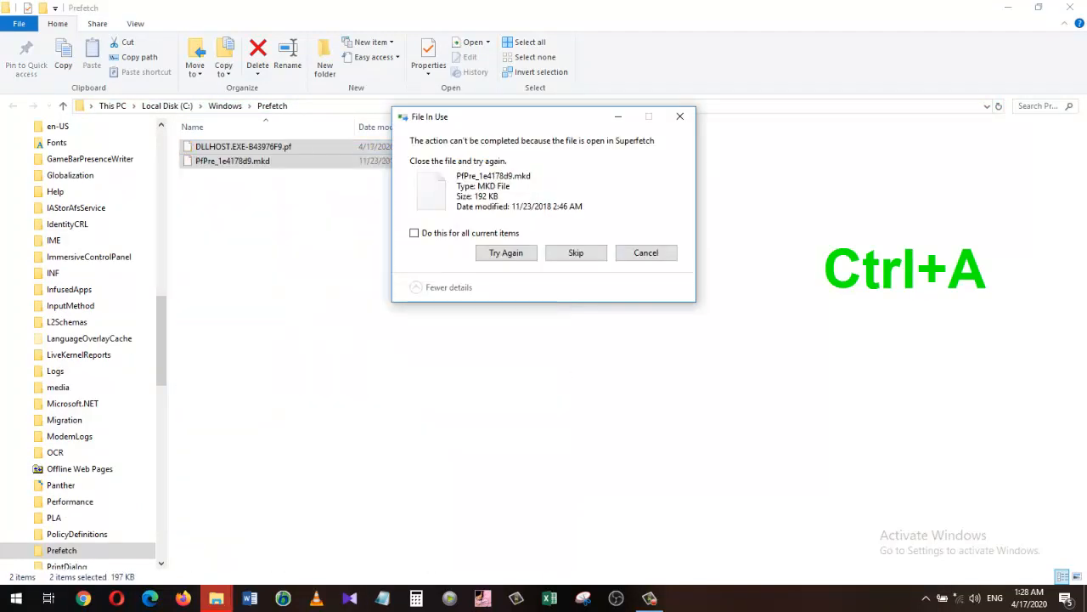
left_click(414, 233)
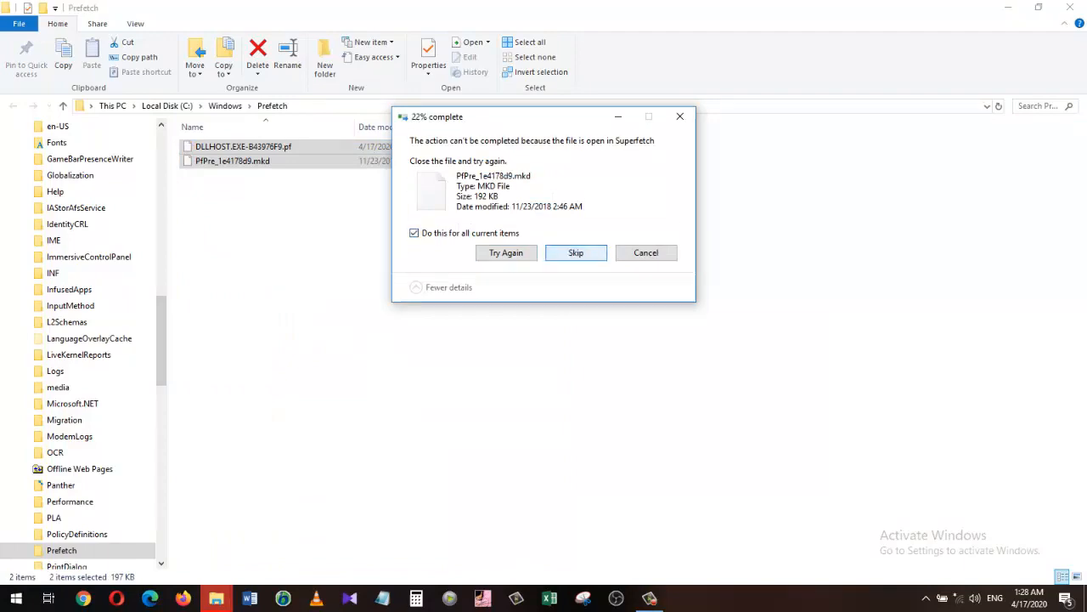
left_click(576, 252)
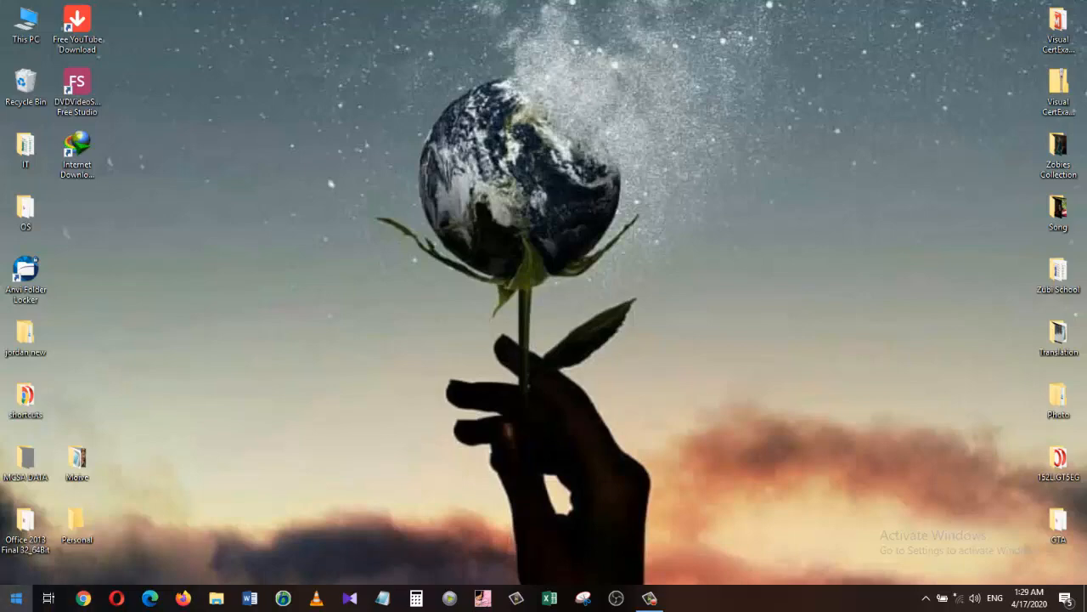
Step: Search Start for 'defrag' to bring up Defragment and Optimize Drives
type("defrag")
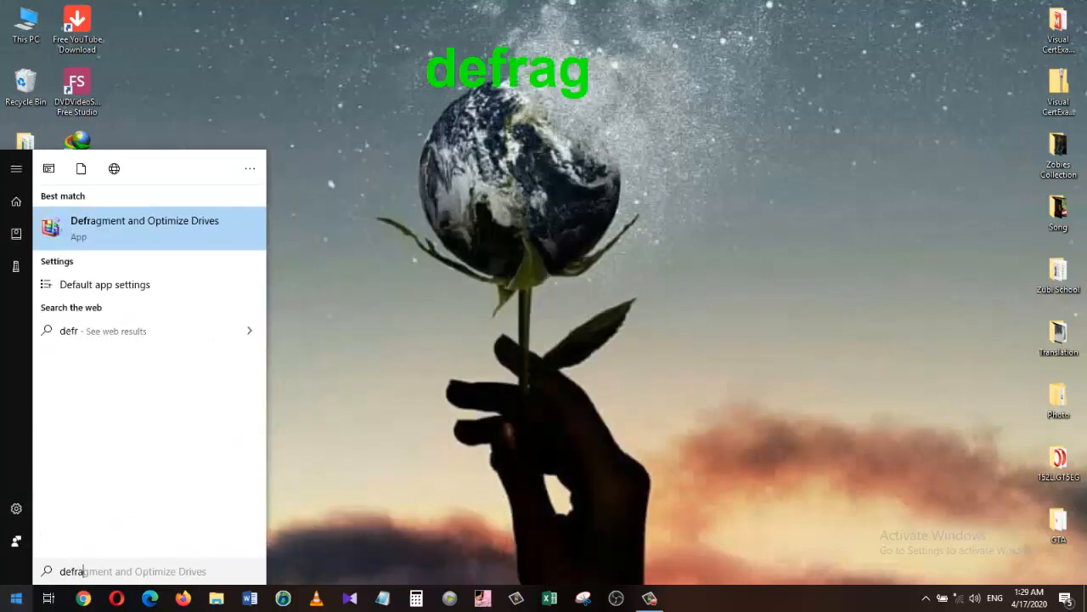
Step: Launch Defragment and Optimize Drives from the Start search best match
type("ag")
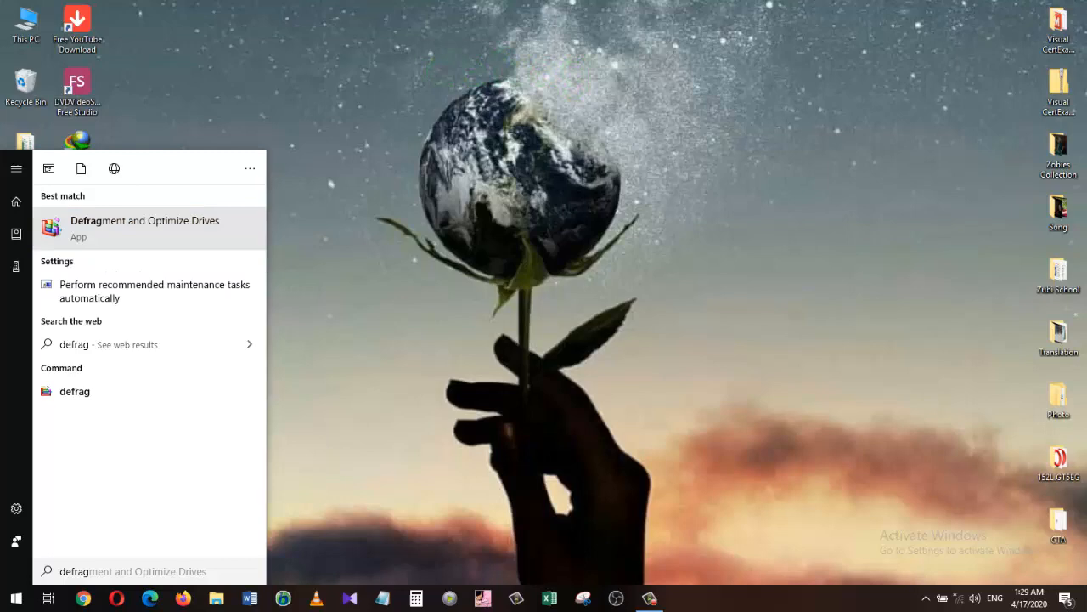
left_click(144, 227)
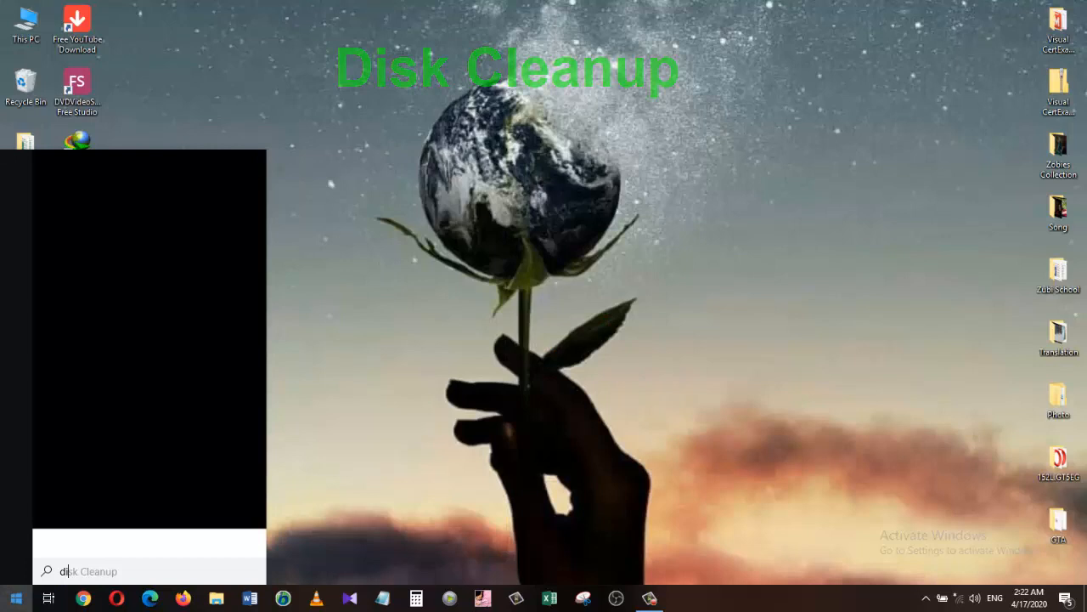
Step: Search Start for 'disk cleanup' to launch Disk Cleanup on drive C:
type("disk cleanup")
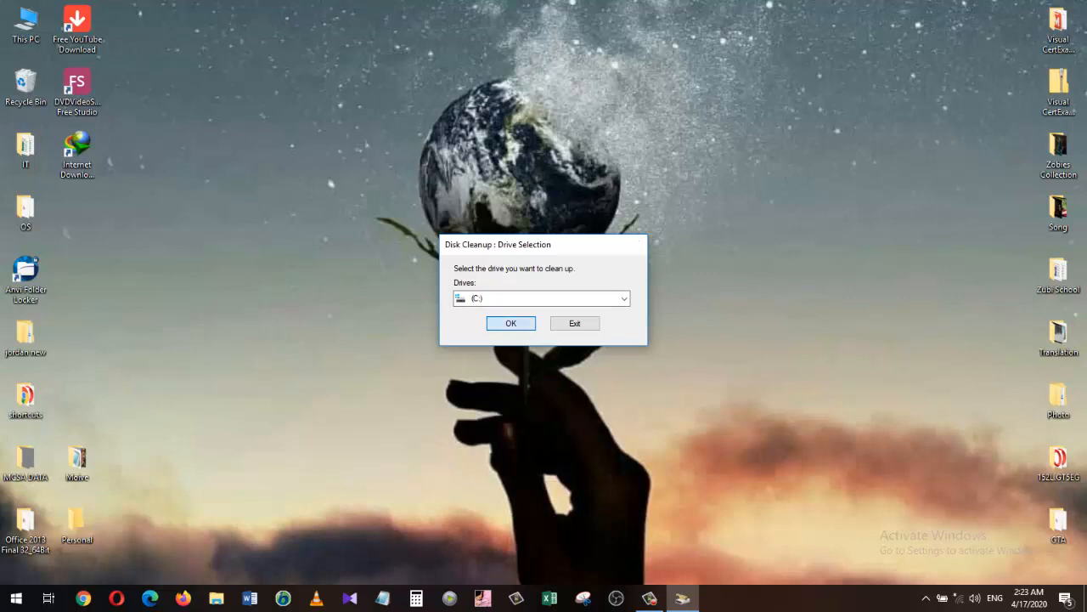
Step: Clean drive C: with Recycle Bin, temporary files and thumbnails ticked, about 2.44 GB
left_click(510, 323)
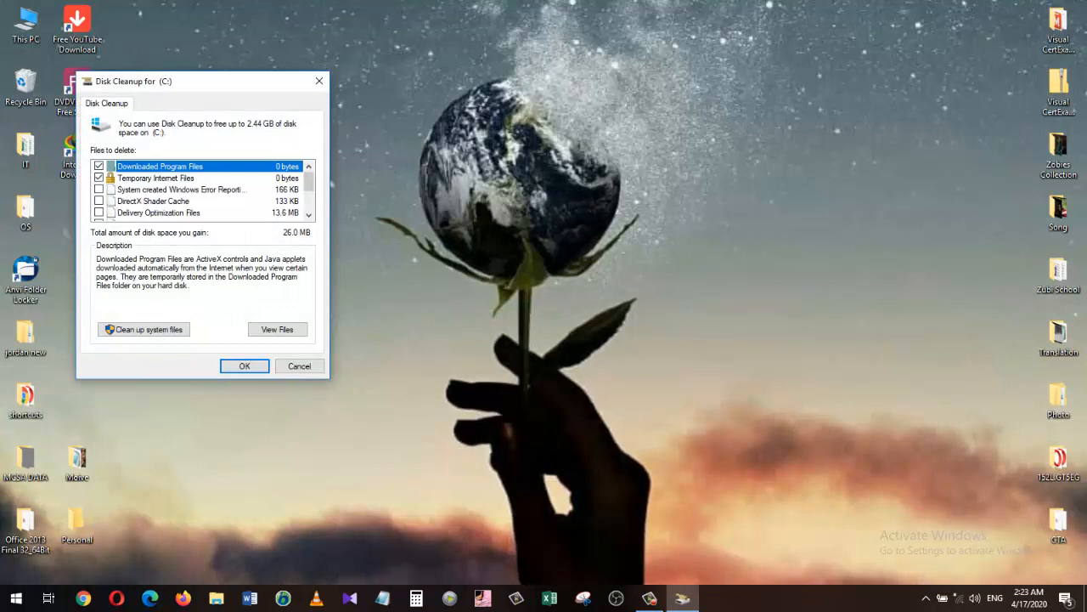
scroll("down", 3)
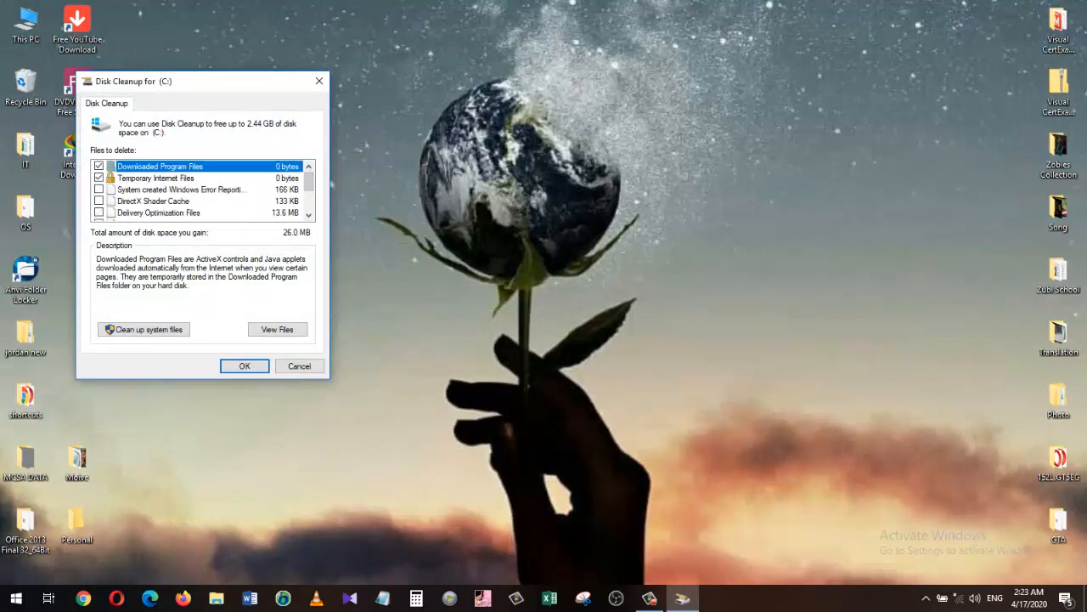
left_click(98, 201)
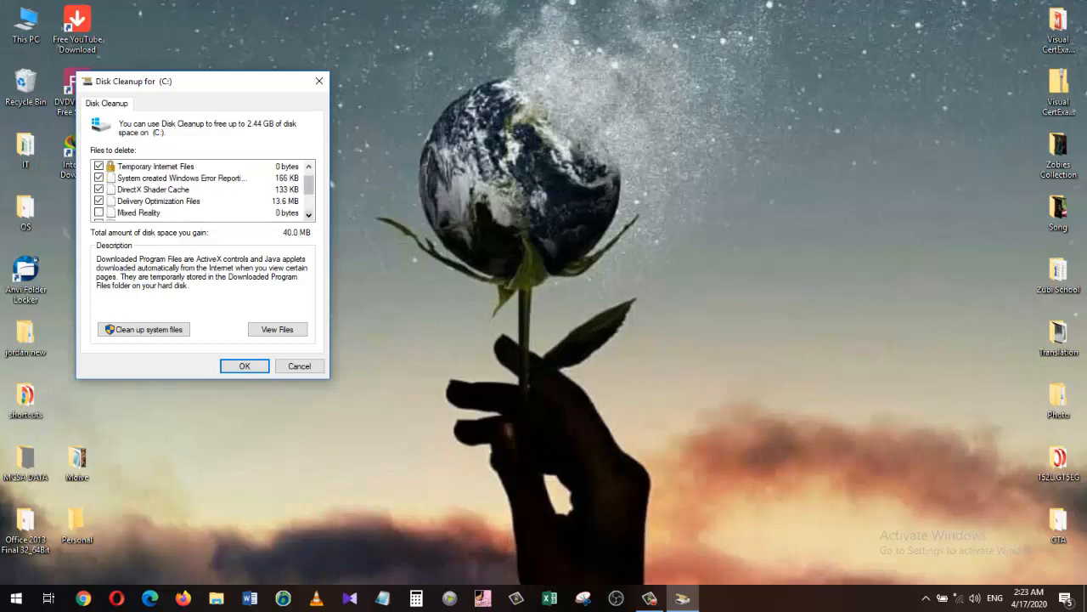
scroll("down", 3)
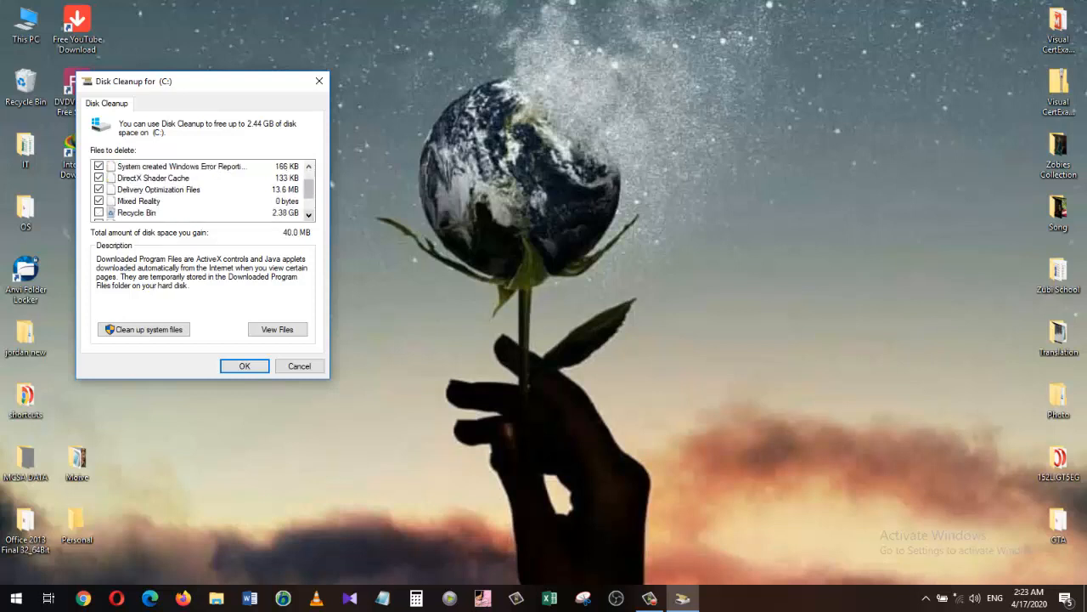
left_click(98, 212)
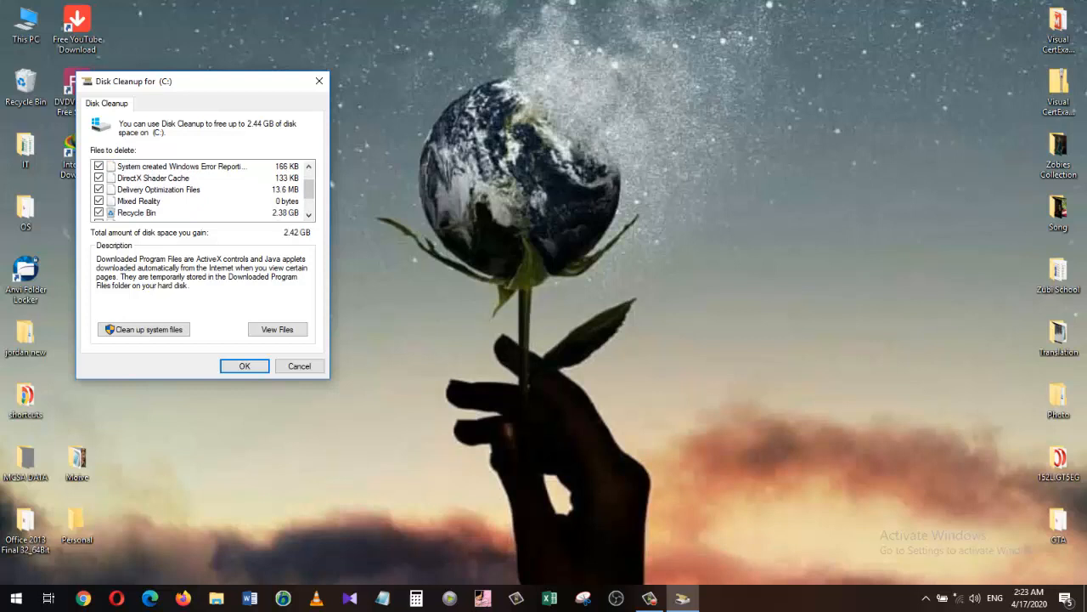
scroll("down", 3)
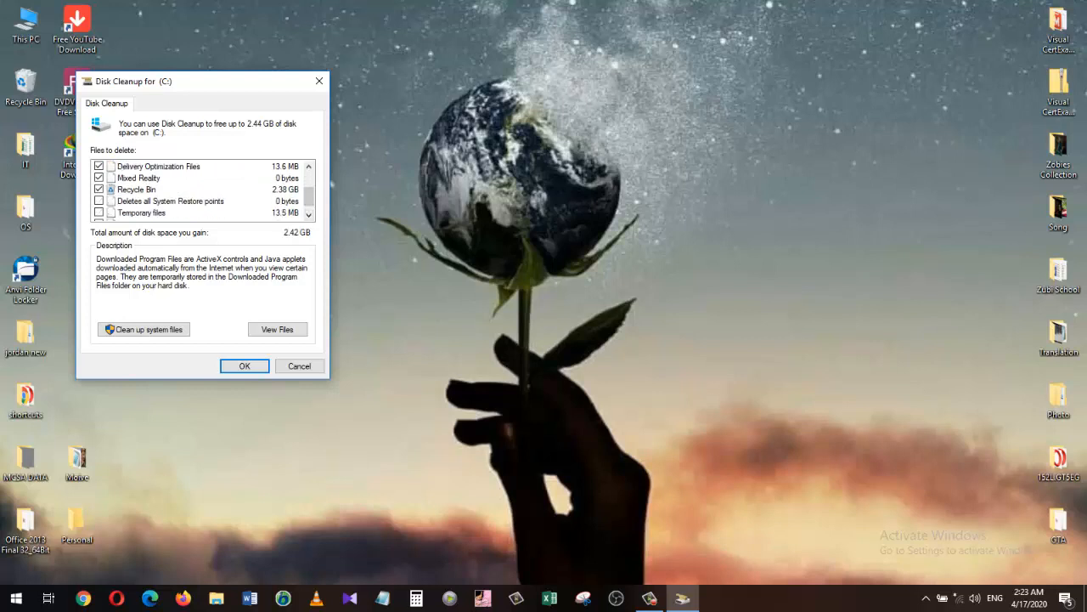
left_click(99, 189)
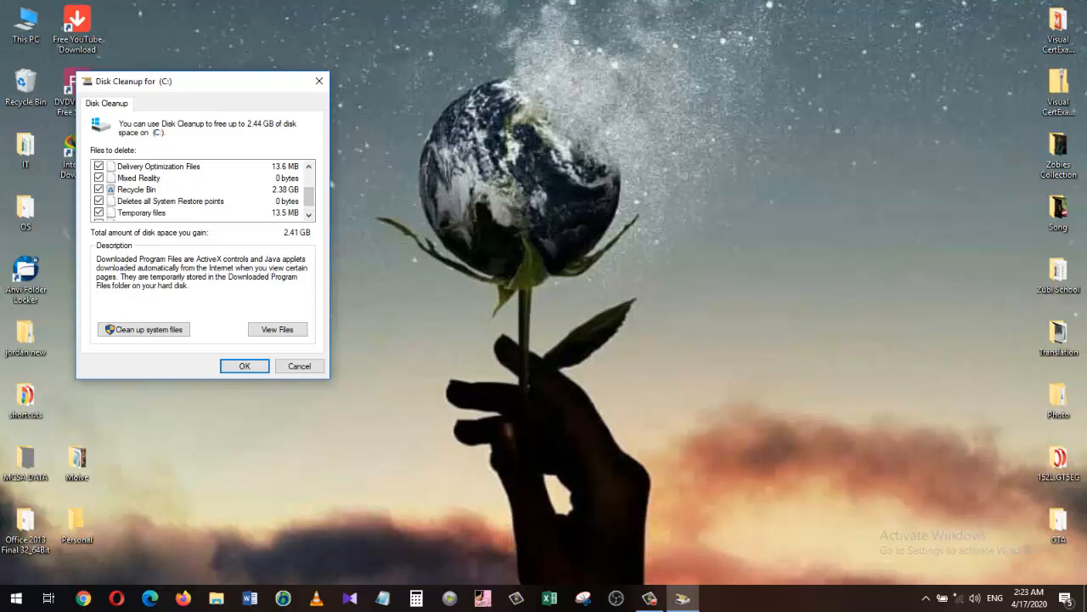
scroll("down", 3)
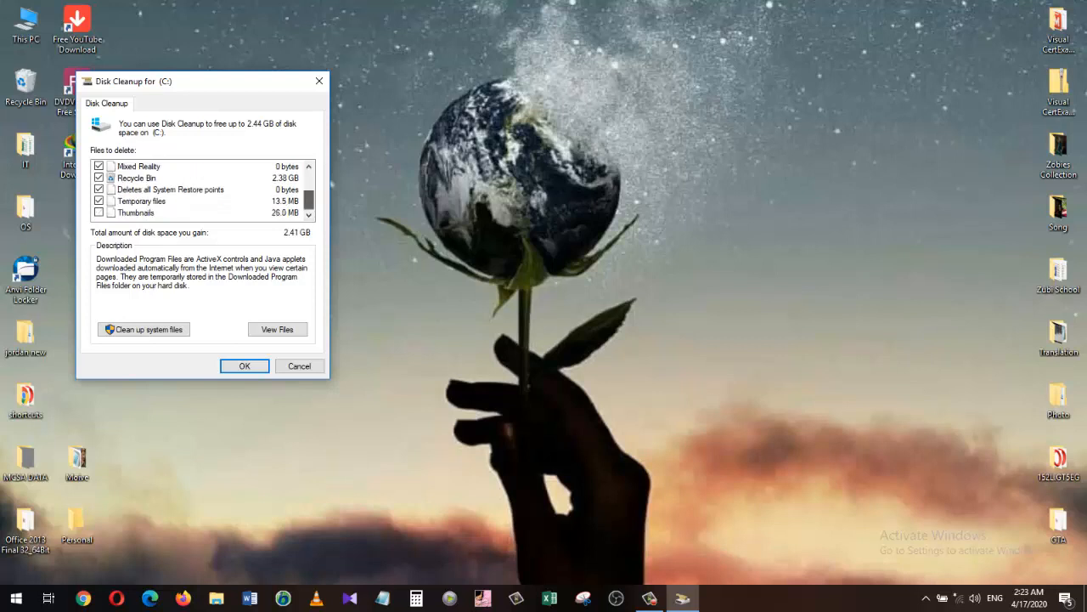
left_click(99, 212)
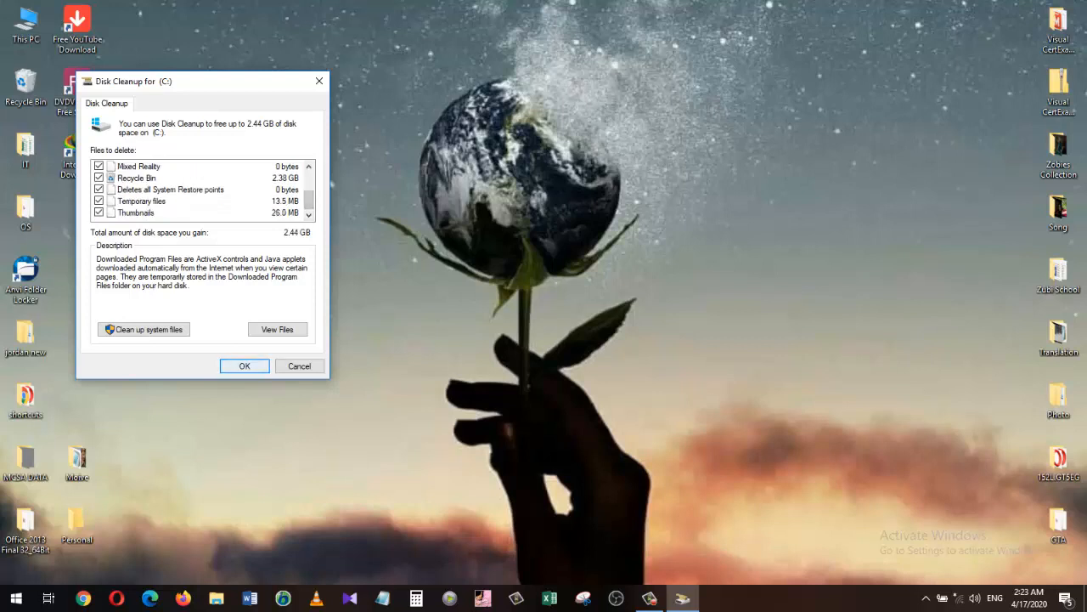
left_click(245, 366)
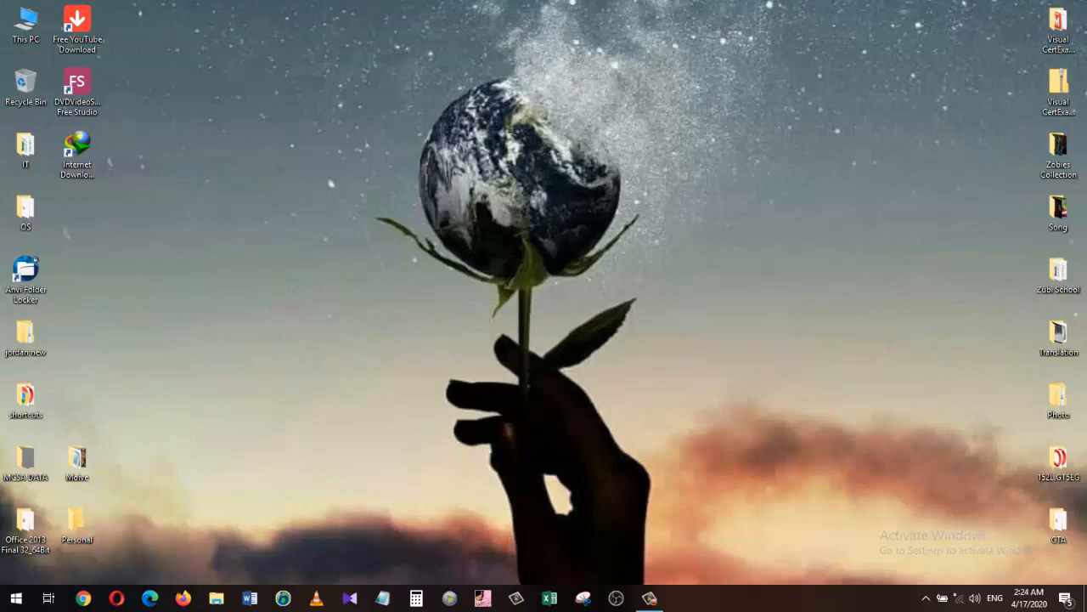
Step: Show the root folders of Local Disk (C:) in a new File Explorer window
key("Win+E")
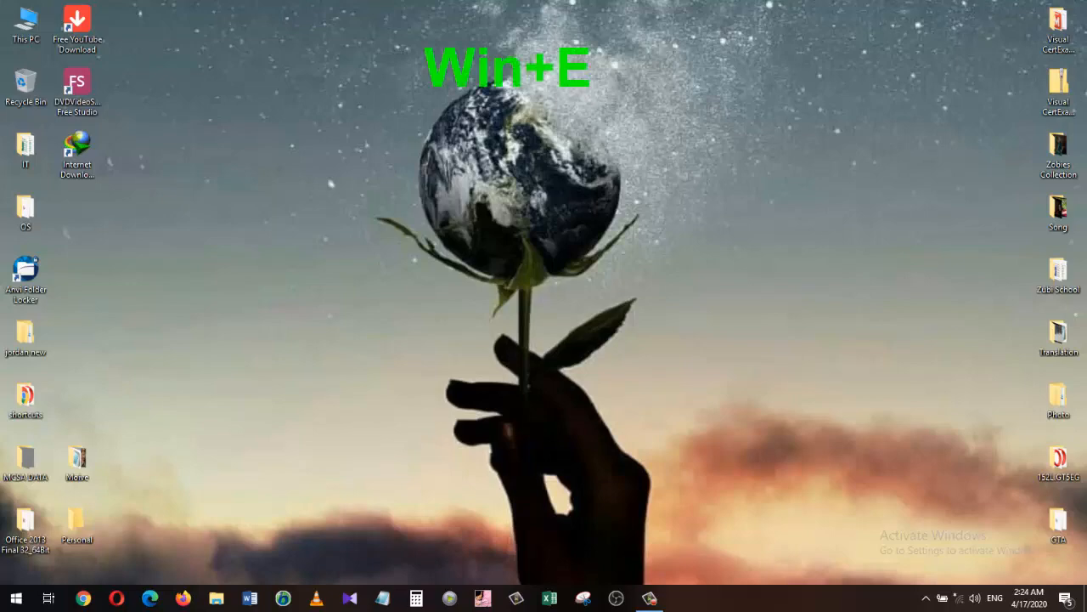
key("Win+E")
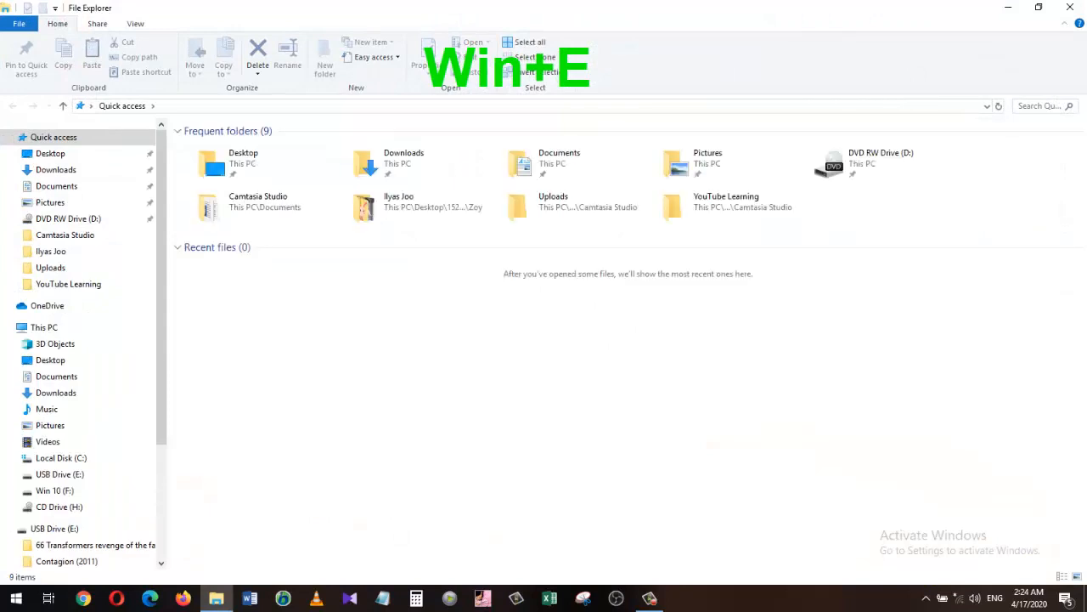
left_click(61, 457)
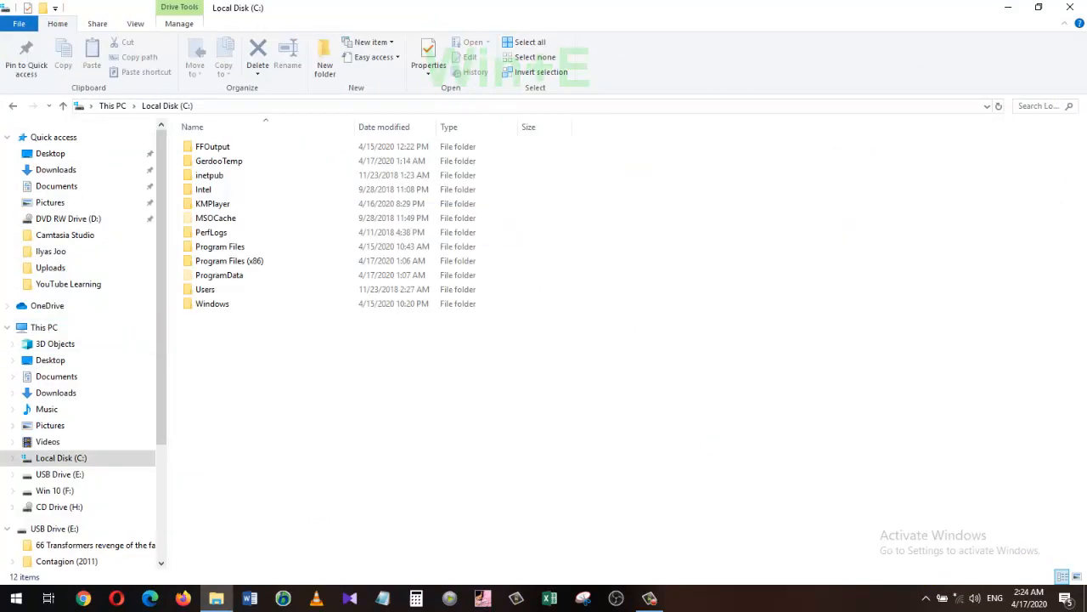
Step: Search Local Disk (C:) for size:gigantic and review the large videos and install images
type("size:gigantic")
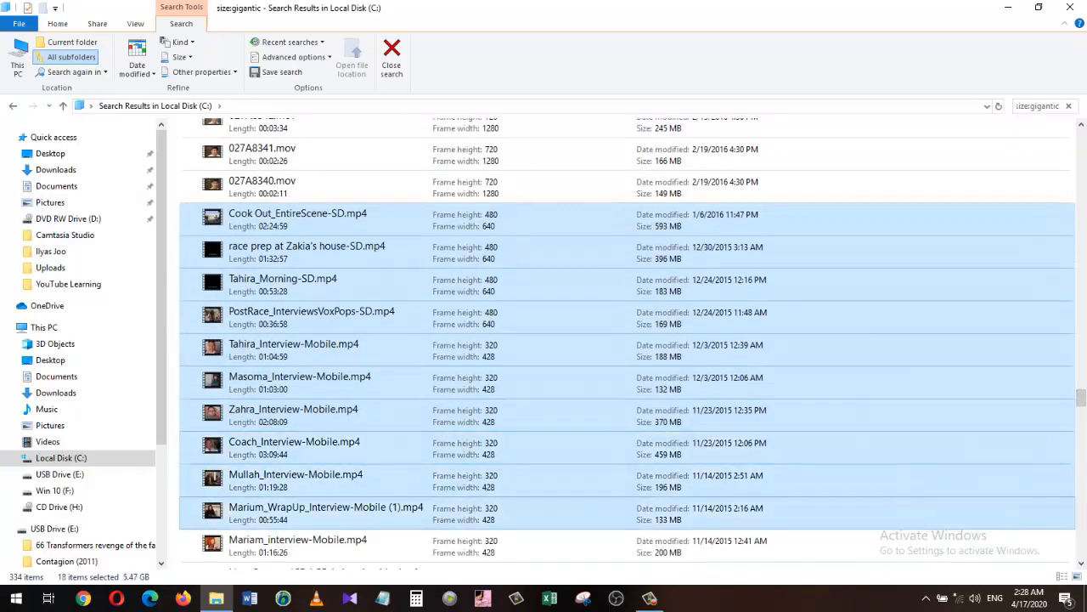
scroll("down", 3)
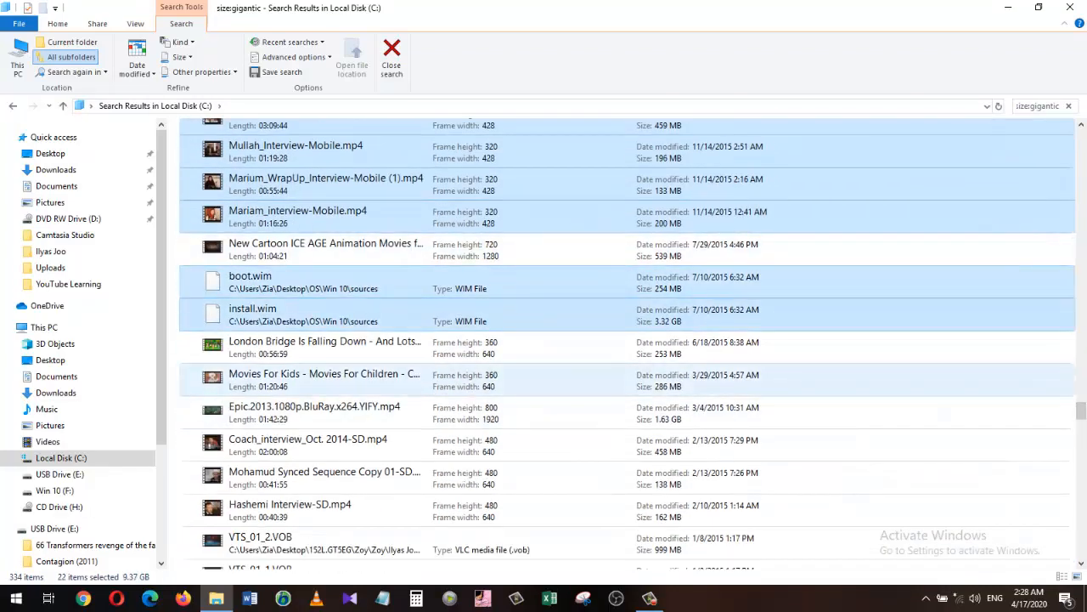
scroll("down", 3)
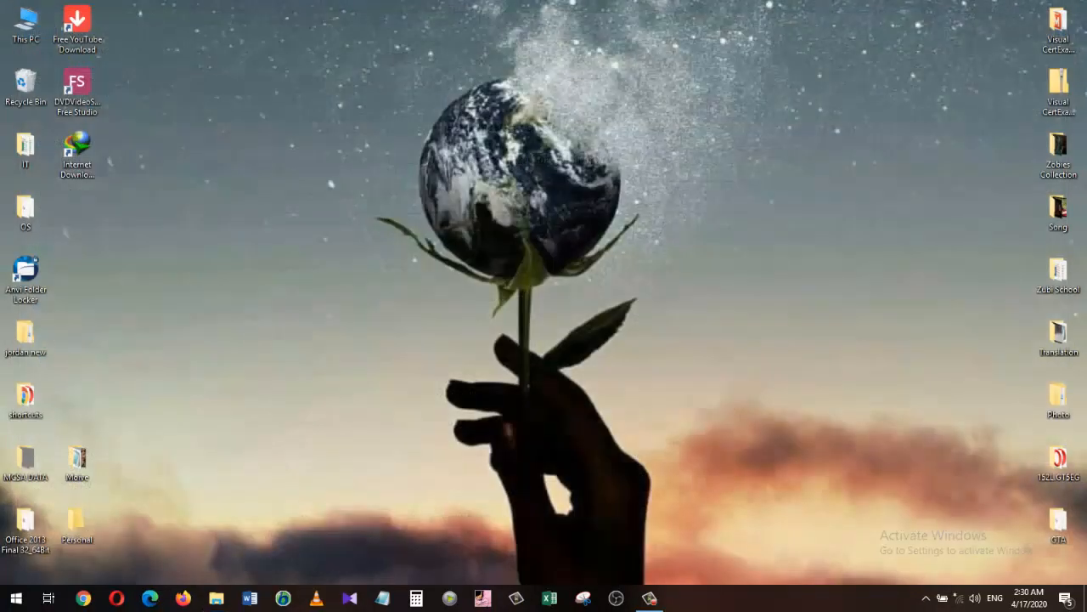
Step: Empty the Recycle Bin from the desktop, permanently deleting its 33 items
right_click(25, 85)
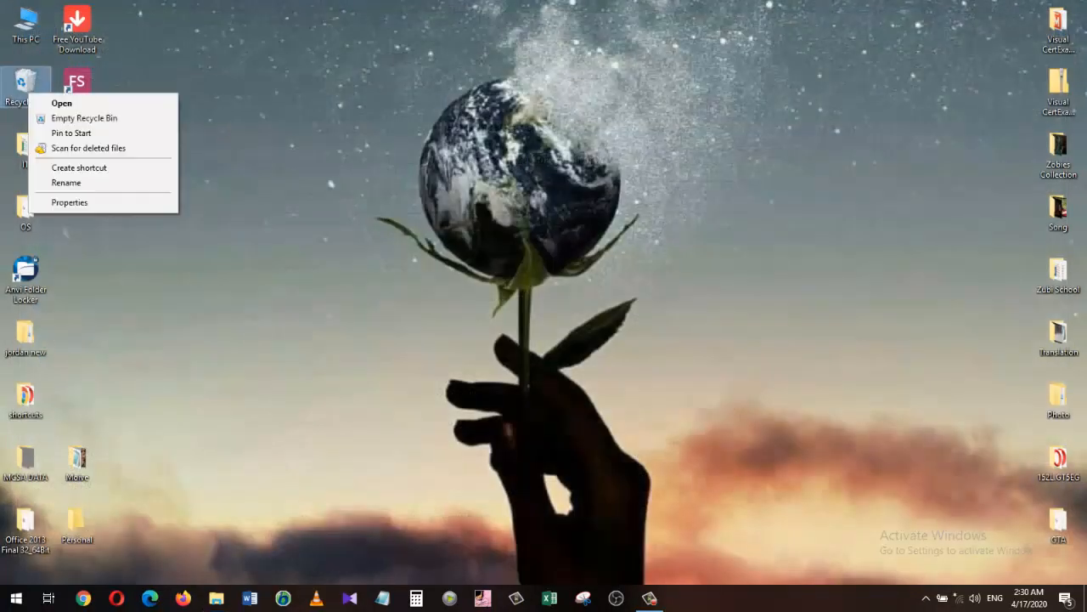
left_click(83, 119)
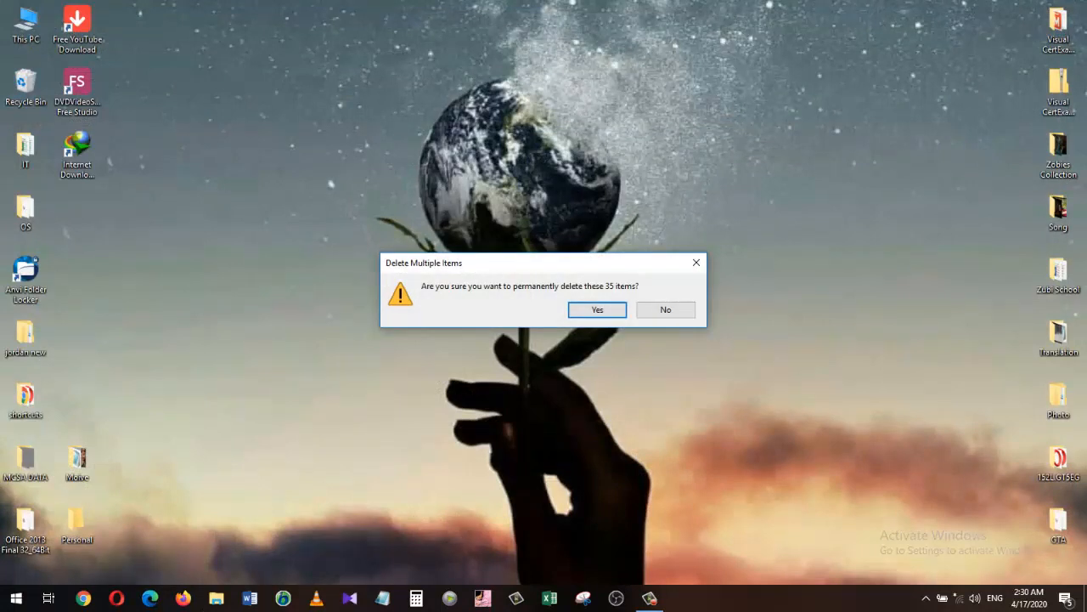
left_click(596, 309)
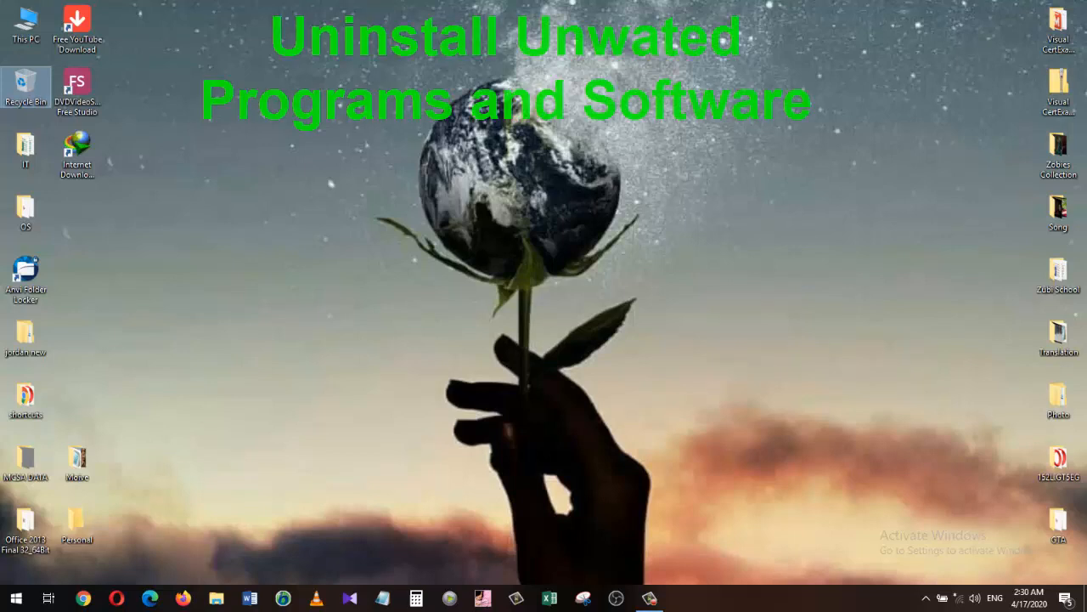
Step: Review the Apps & features list of installed apps such as Camtasia Studio 8 and Candy Crush Saga
left_click(16, 598)
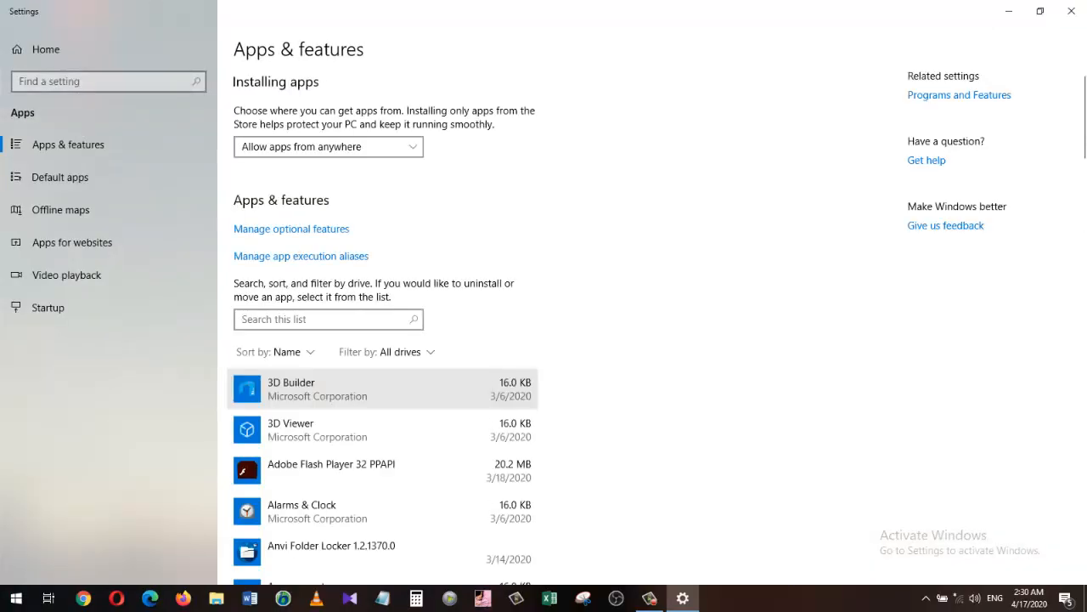
scroll("down", 3)
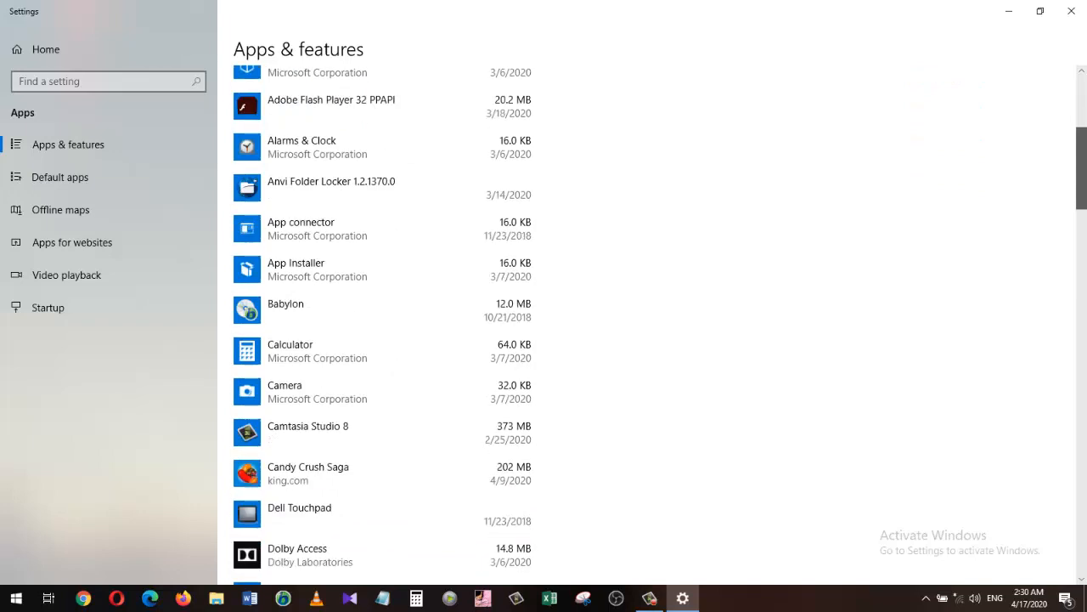
scroll("down", 3)
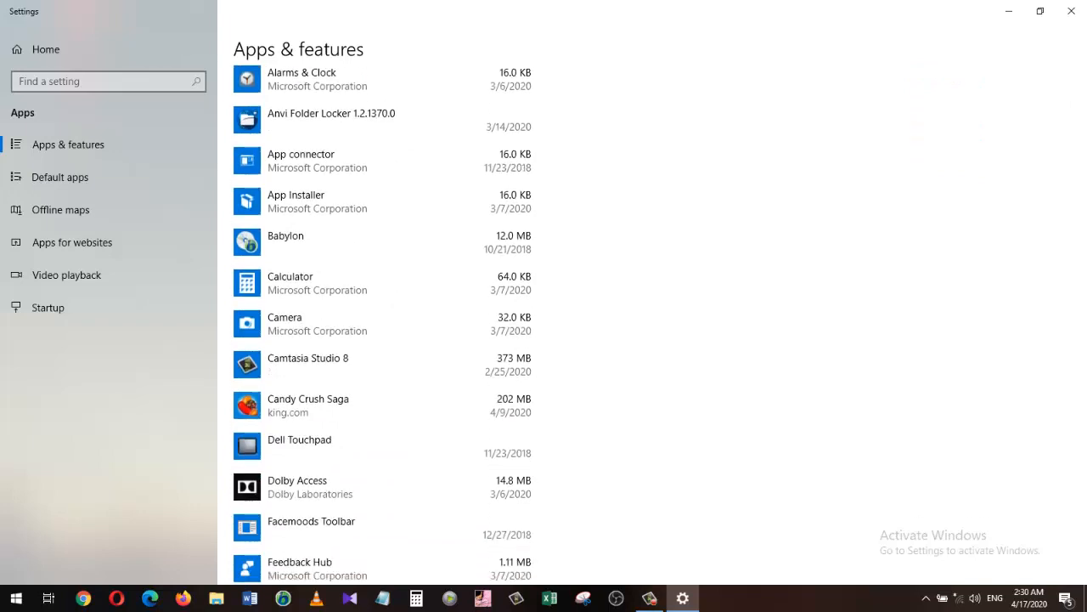